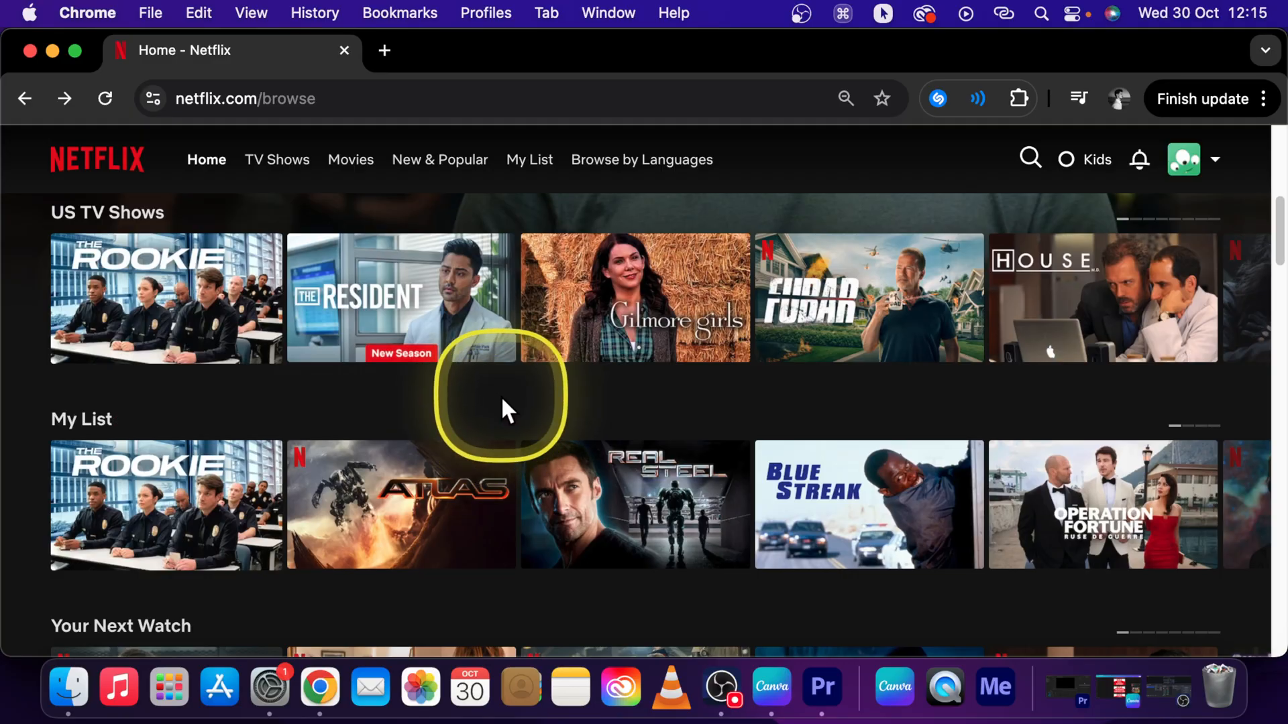
{"action": "mouse_move", "coordinate": [132, 321]}
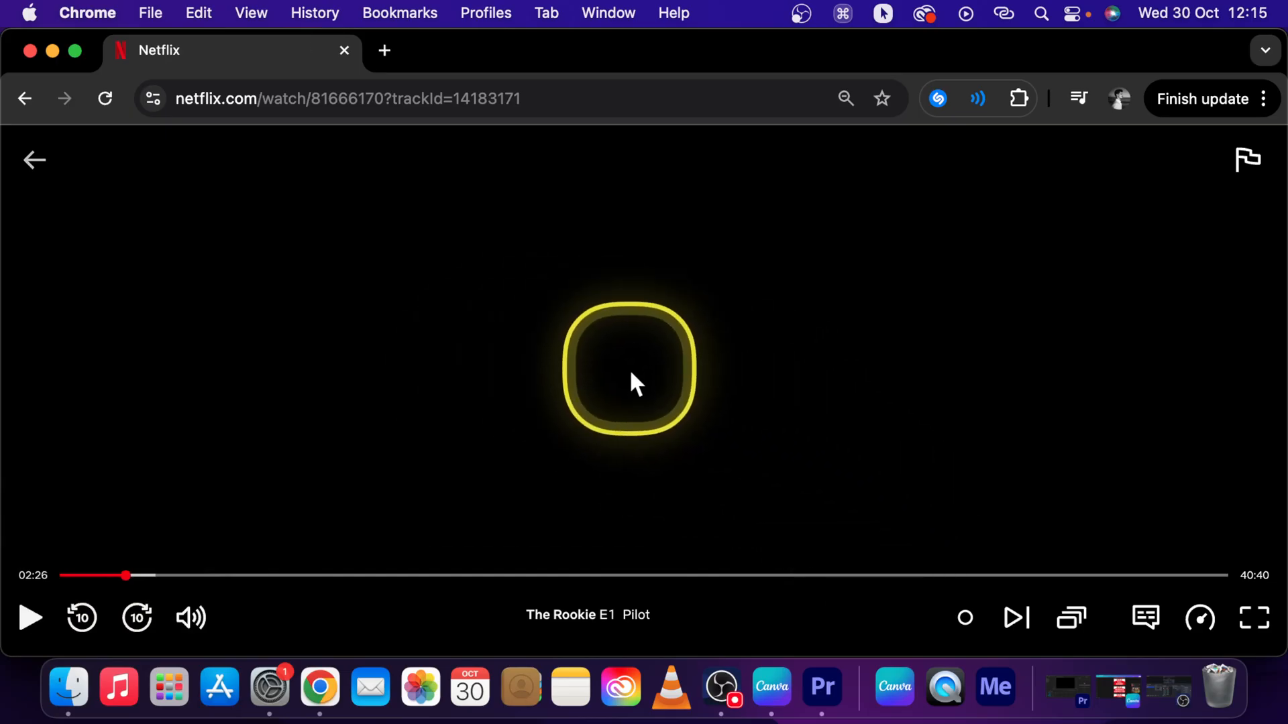
- Resume The Rookie Pilot and switch its subtitles to English (CC)
{"action": "left_click", "coordinate": [32, 617]}
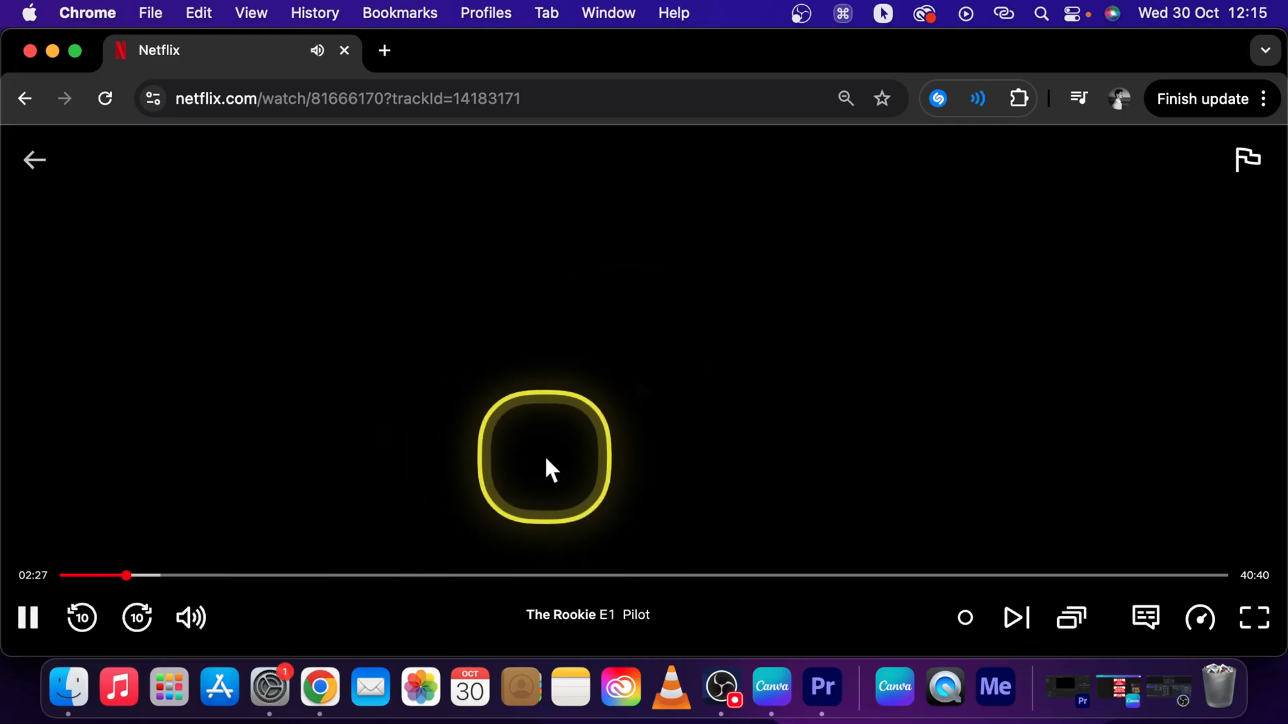
{"action": "left_click", "coordinate": [1145, 618]}
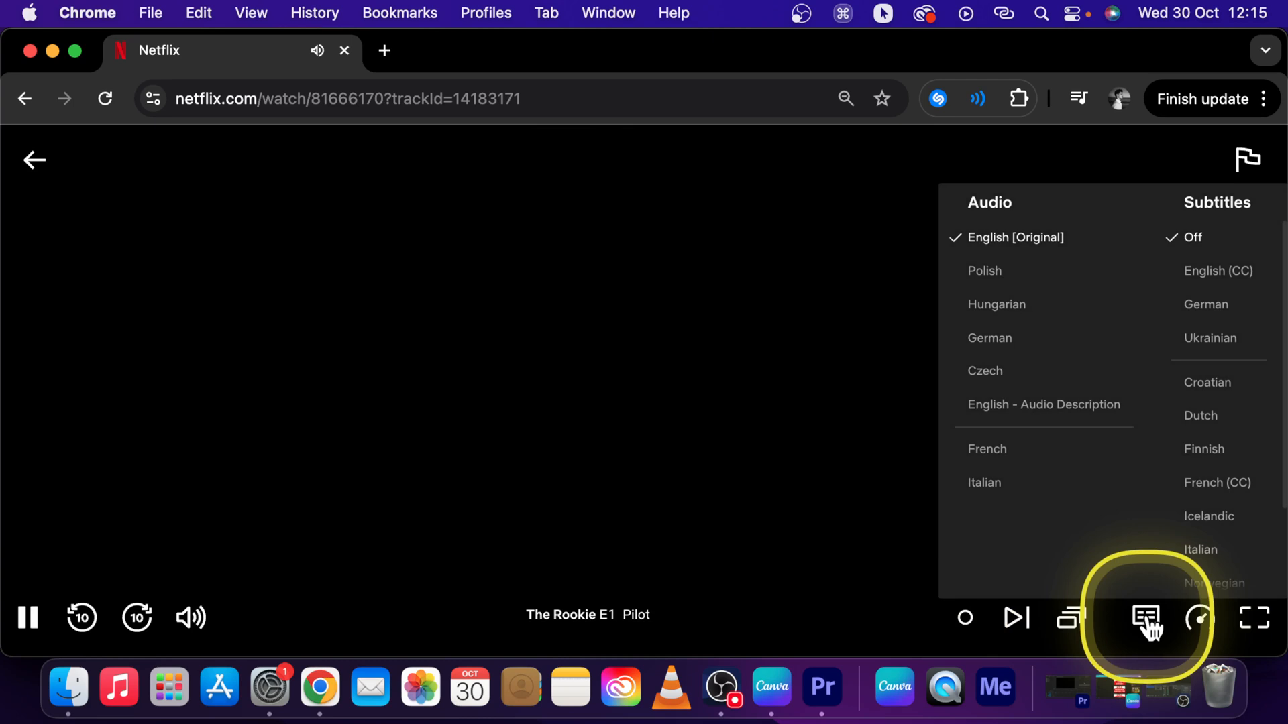
{"action": "mouse_move", "coordinate": [1131, 438]}
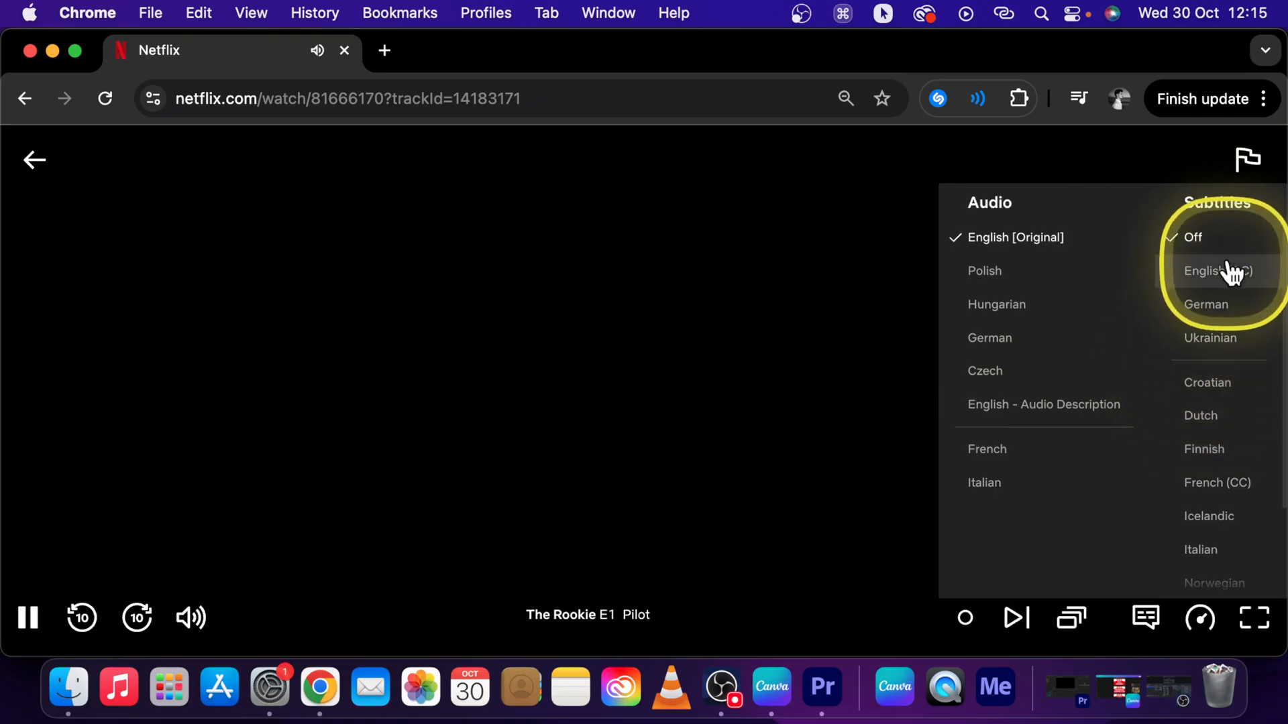
{"action": "left_click", "coordinate": [1218, 271]}
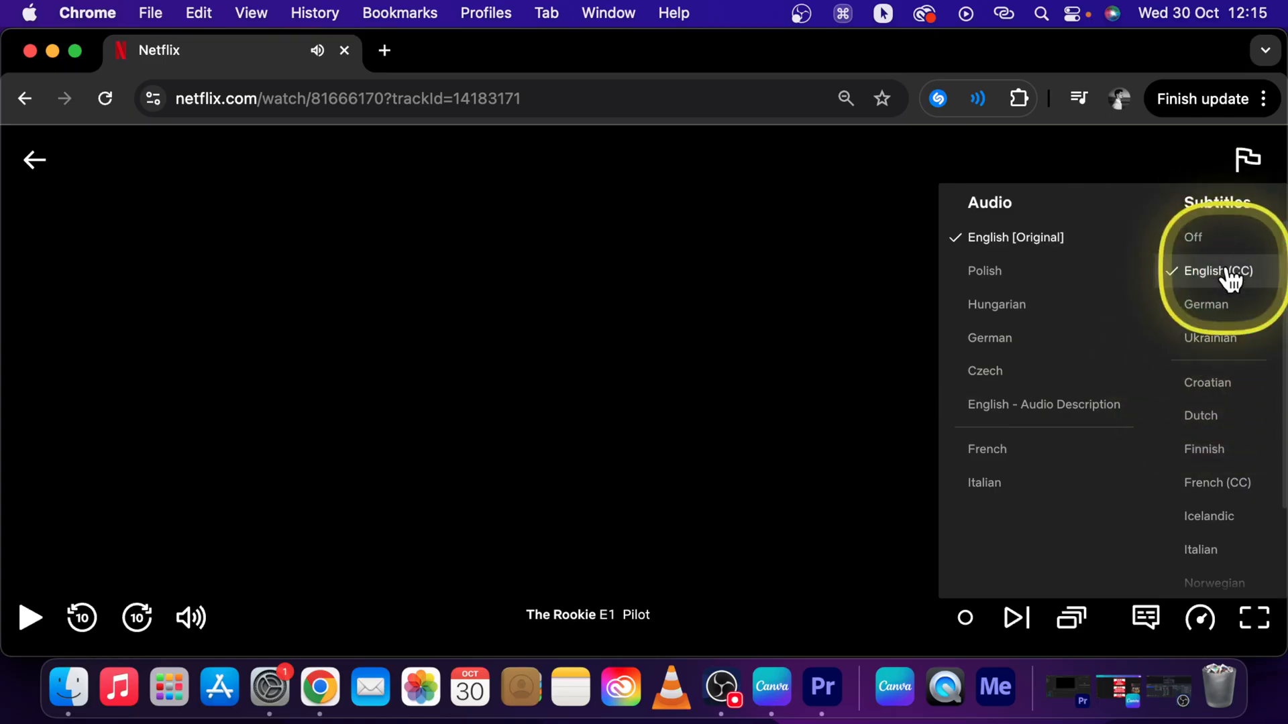
{"action": "left_click", "coordinate": [1217, 271]}
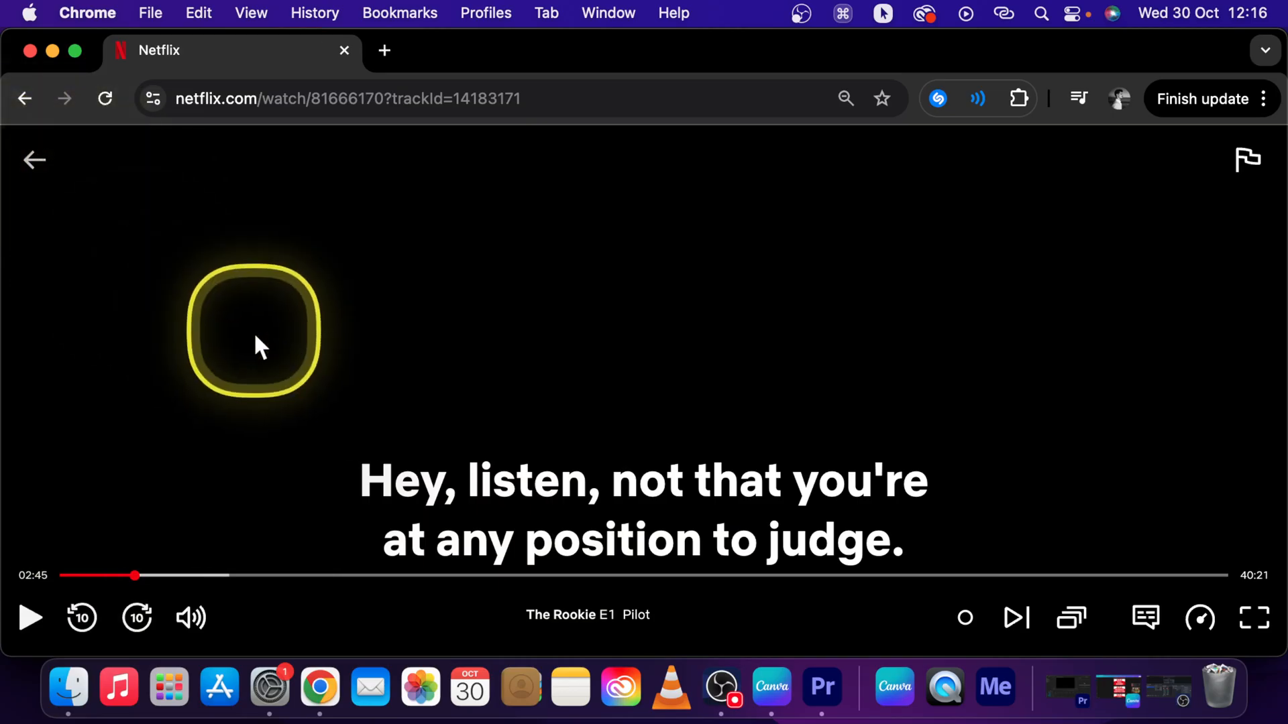
{"action": "mouse_move", "coordinate": [33, 158]}
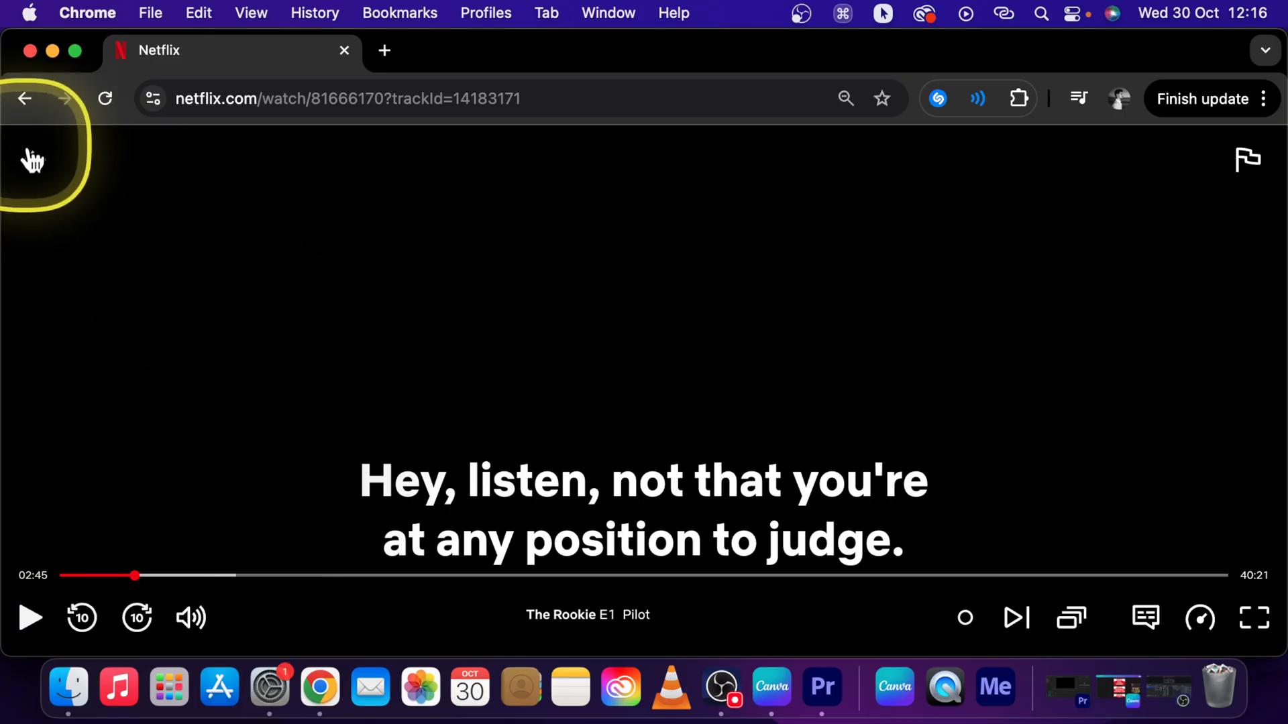
- Leave the episode and go to the Account page from the profile menu
{"action": "left_click", "coordinate": [24, 99]}
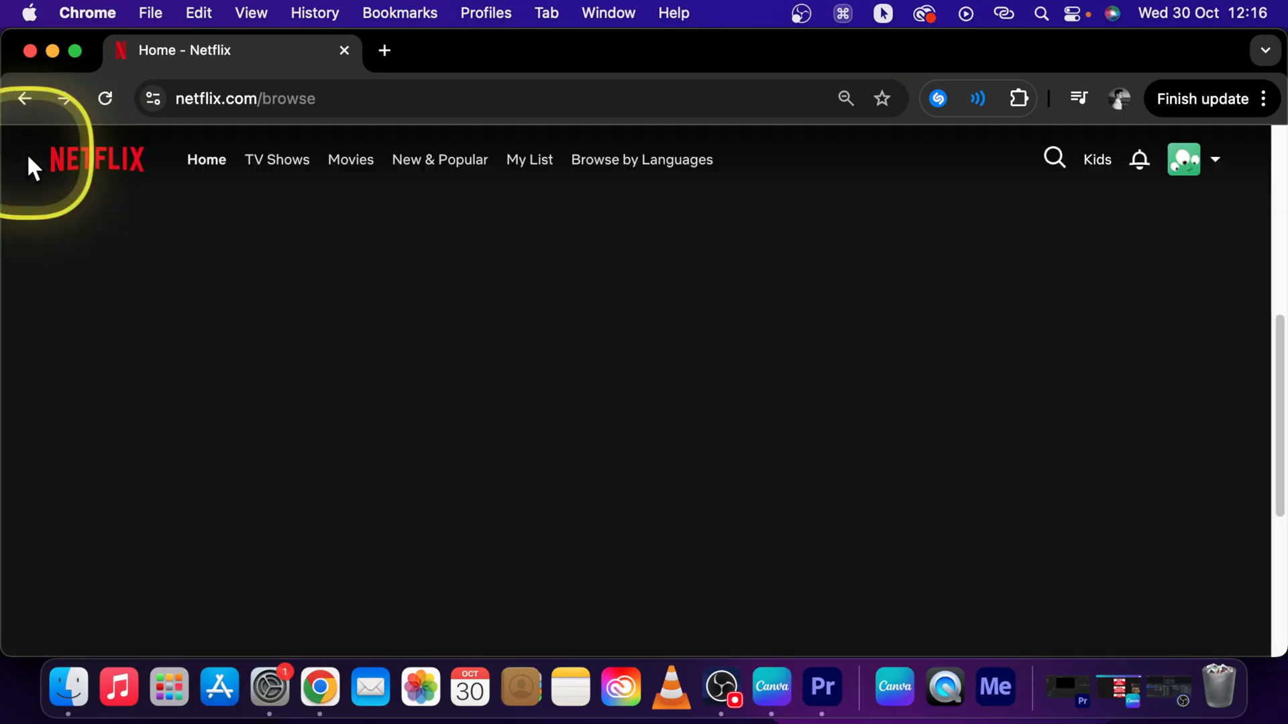
{"action": "left_click", "coordinate": [1182, 158]}
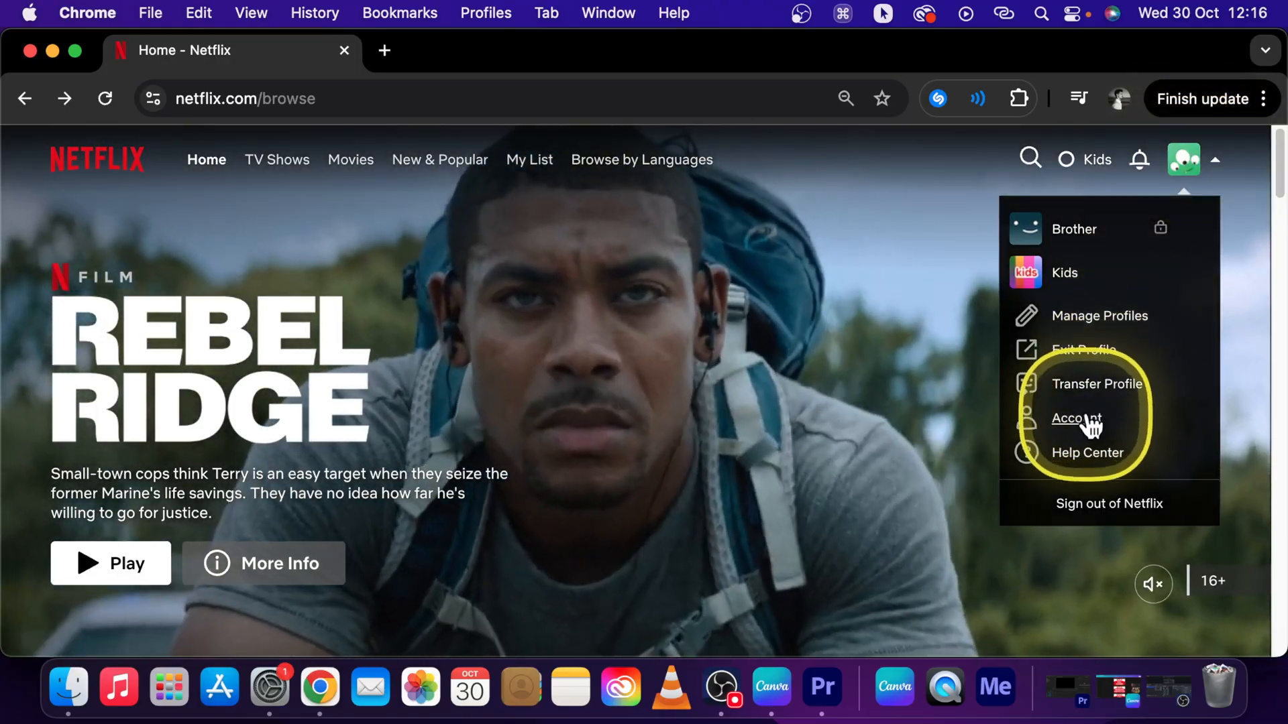
{"action": "left_click", "coordinate": [1076, 418]}
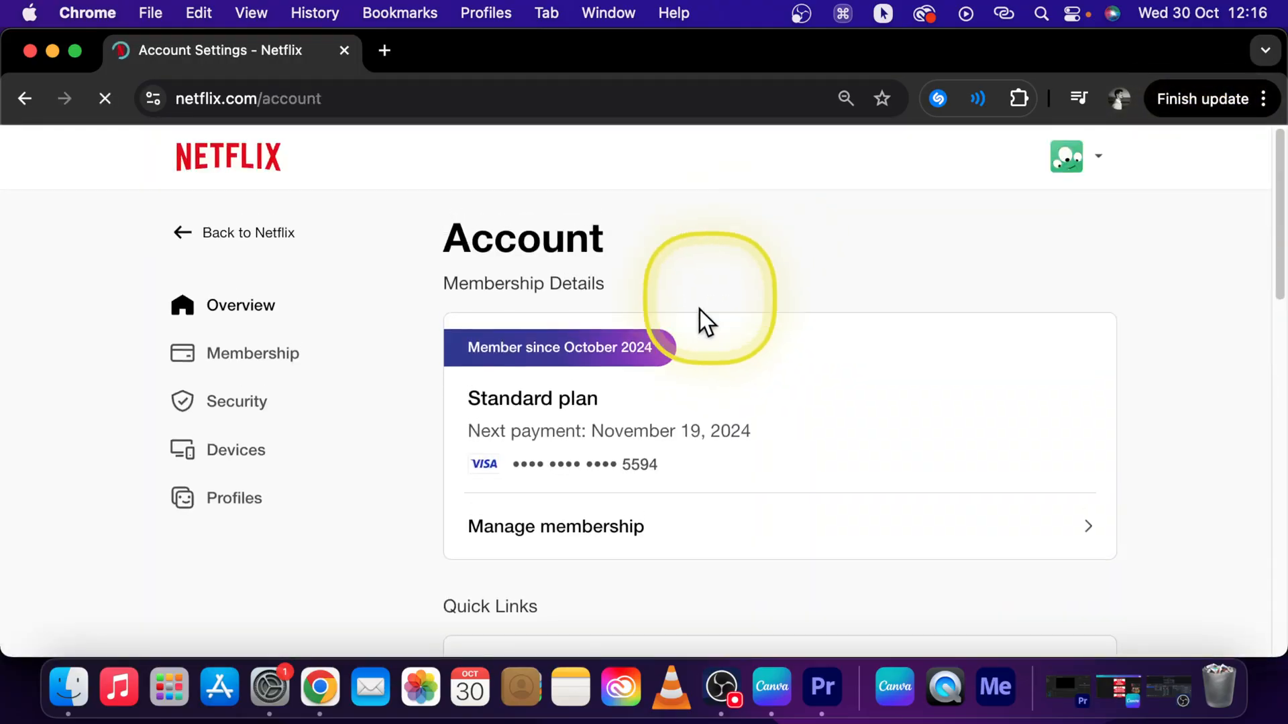
{"action": "scroll", "scroll_direction": "down", "scroll_amount": 3}
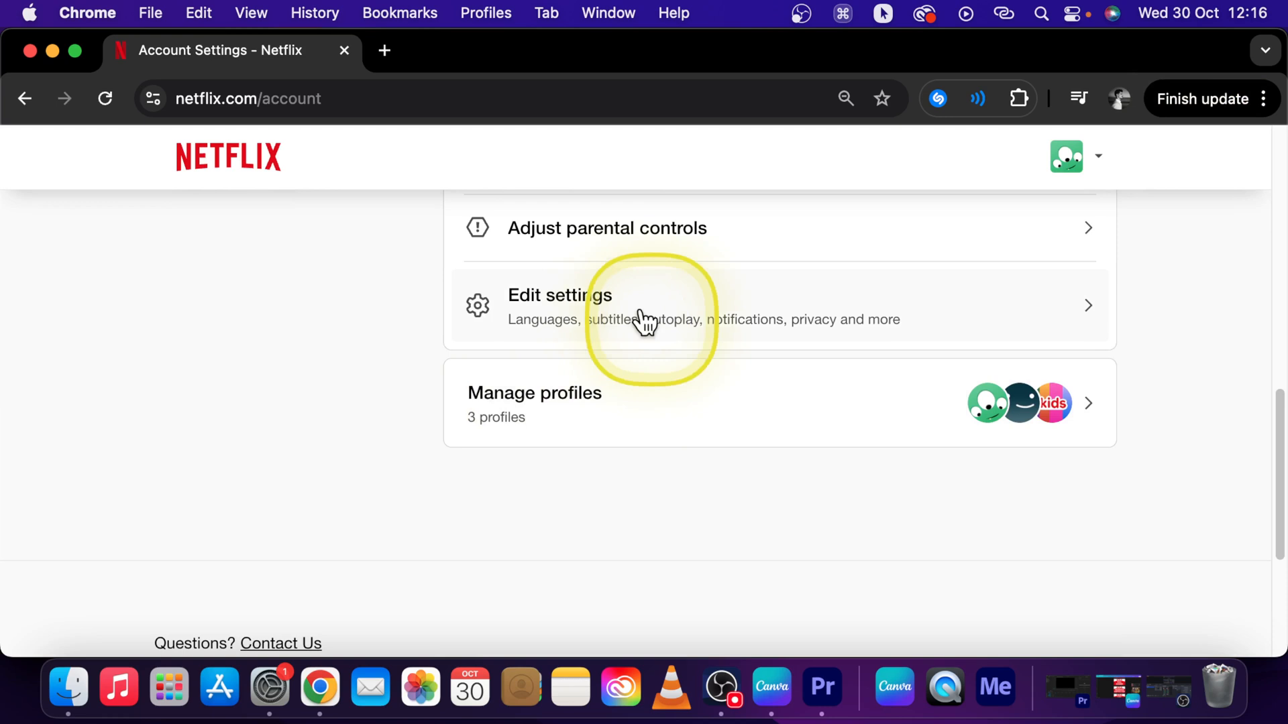
- Open the profile's language settings, then Subtitle appearance
{"action": "left_click", "coordinate": [560, 295]}
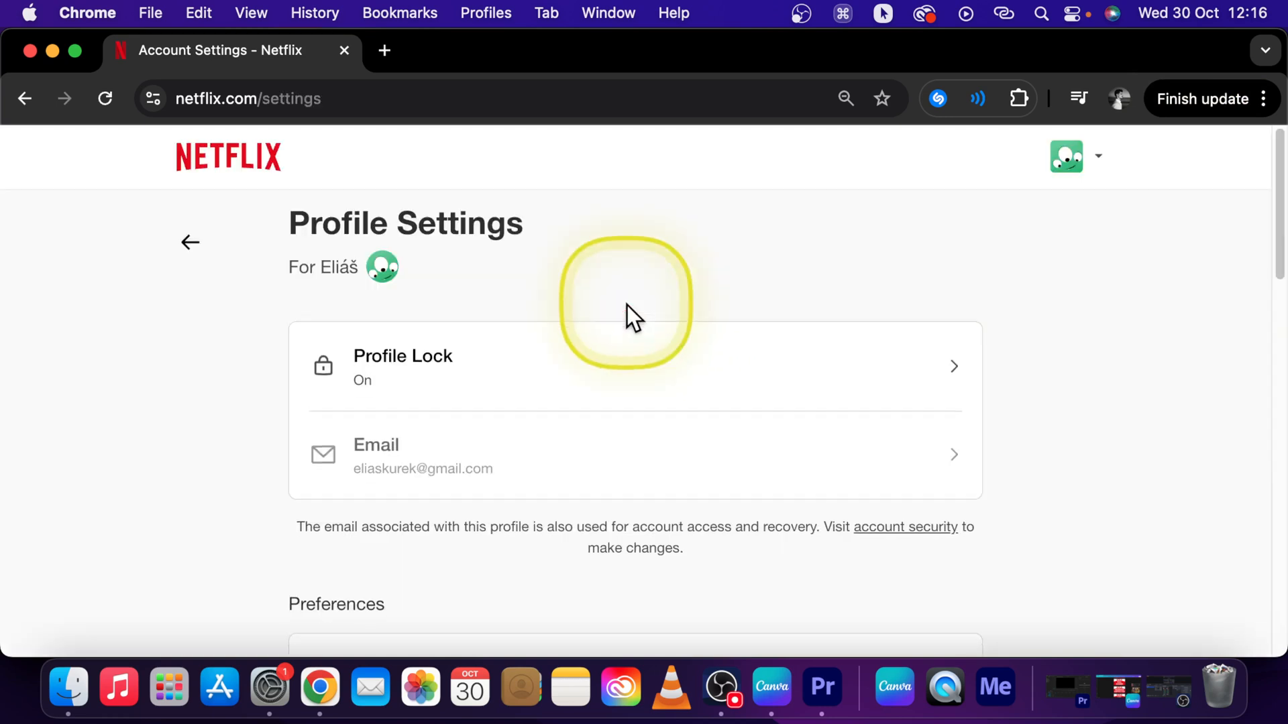
{"action": "scroll", "scroll_direction": "down", "scroll_amount": 3}
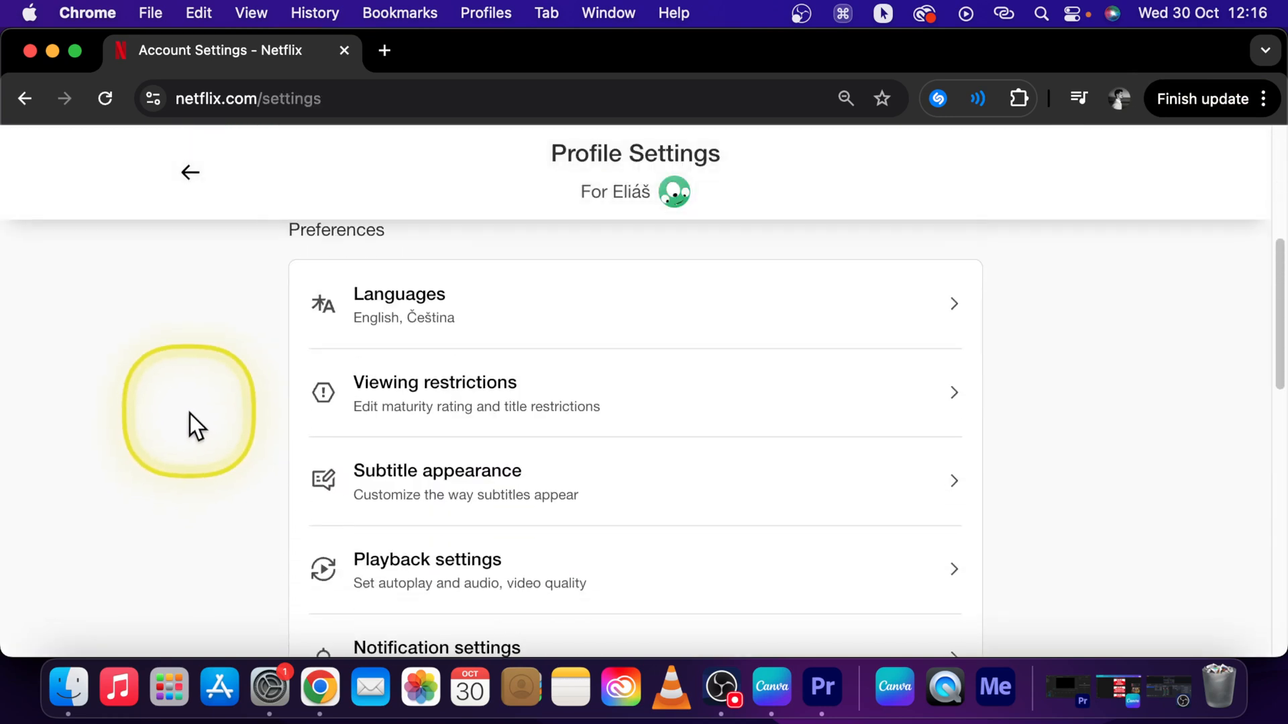
{"action": "left_click", "coordinate": [437, 471]}
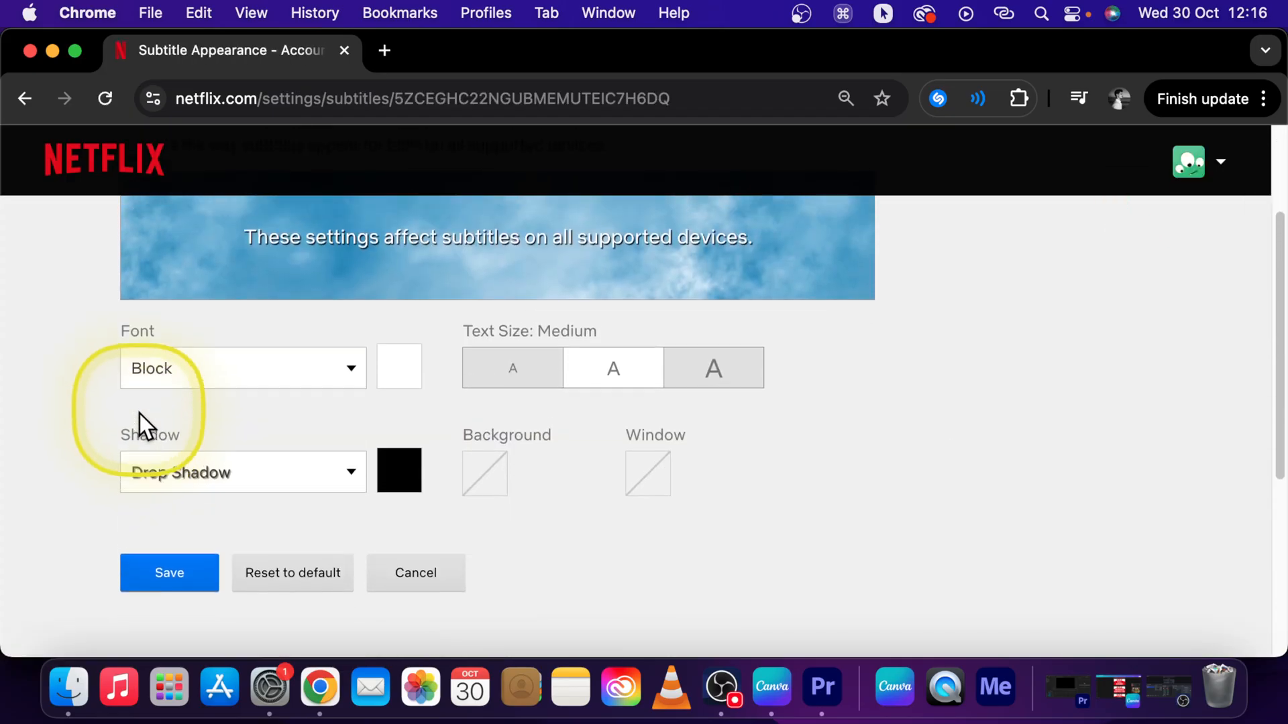
- Try Large text, return to Medium, and save Block font with drop shadow
{"action": "left_click", "coordinate": [241, 369]}
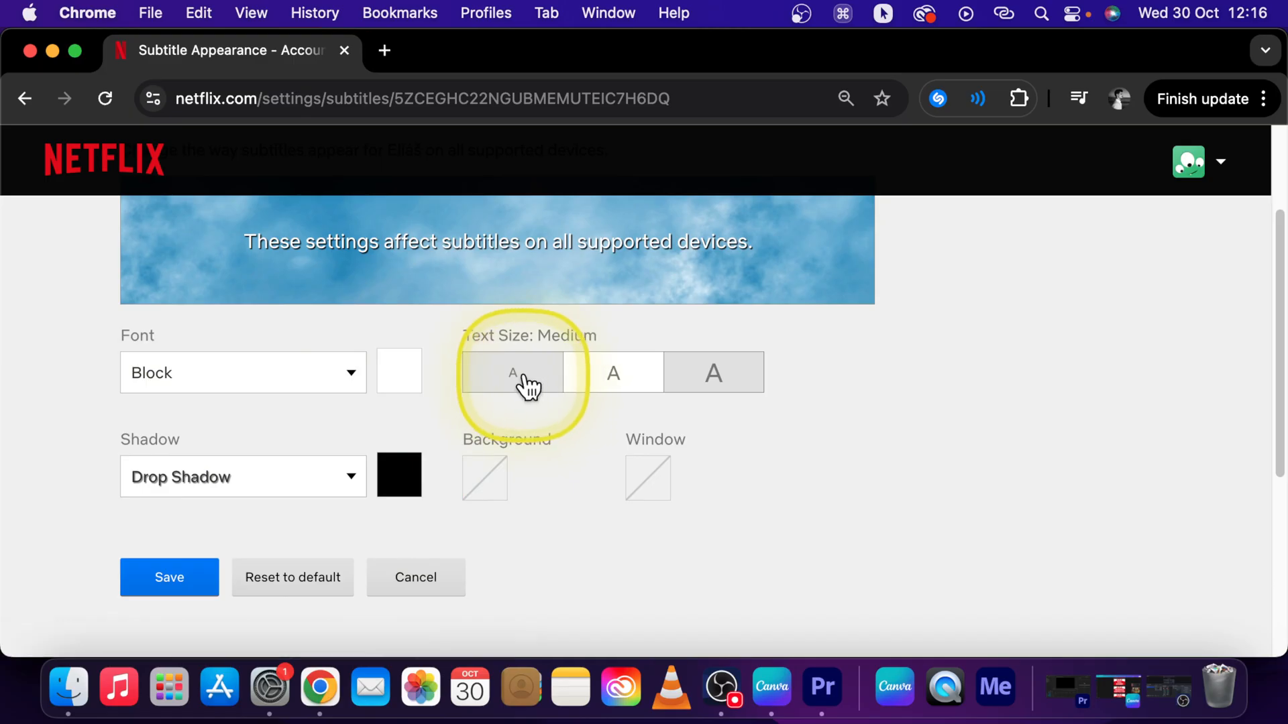
{"action": "left_click", "coordinate": [713, 372]}
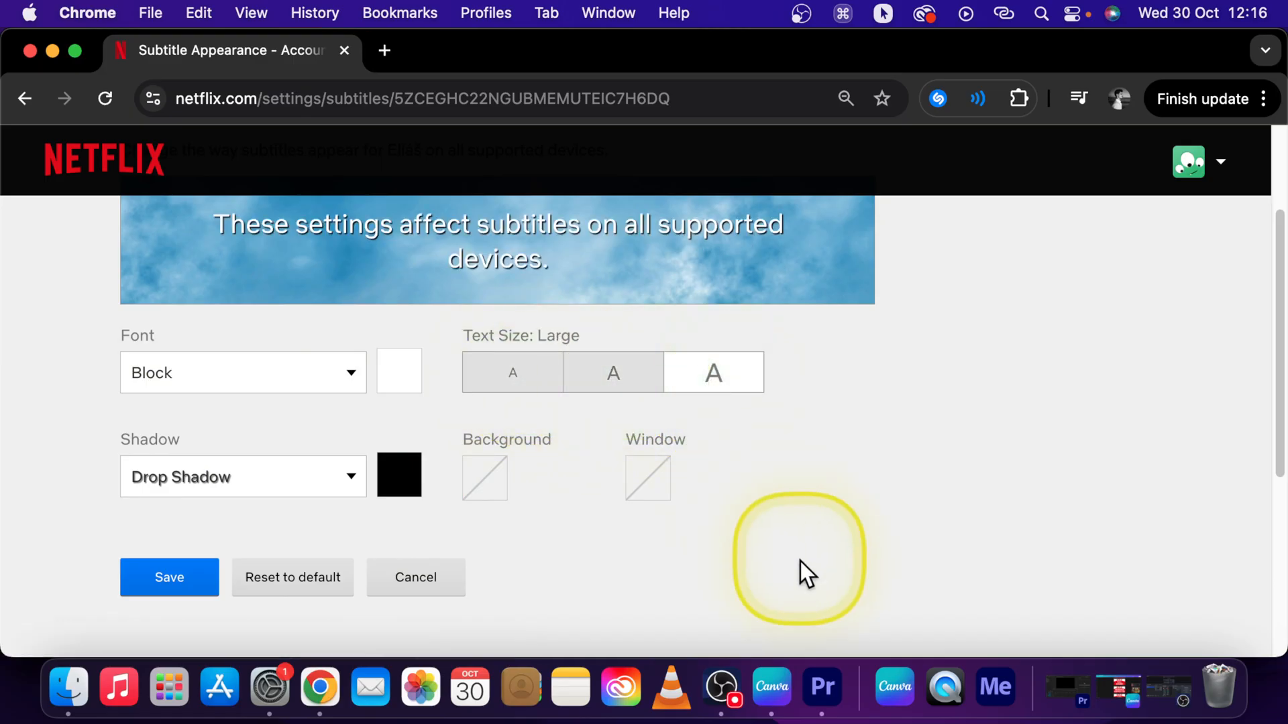
{"action": "left_click", "coordinate": [511, 372]}
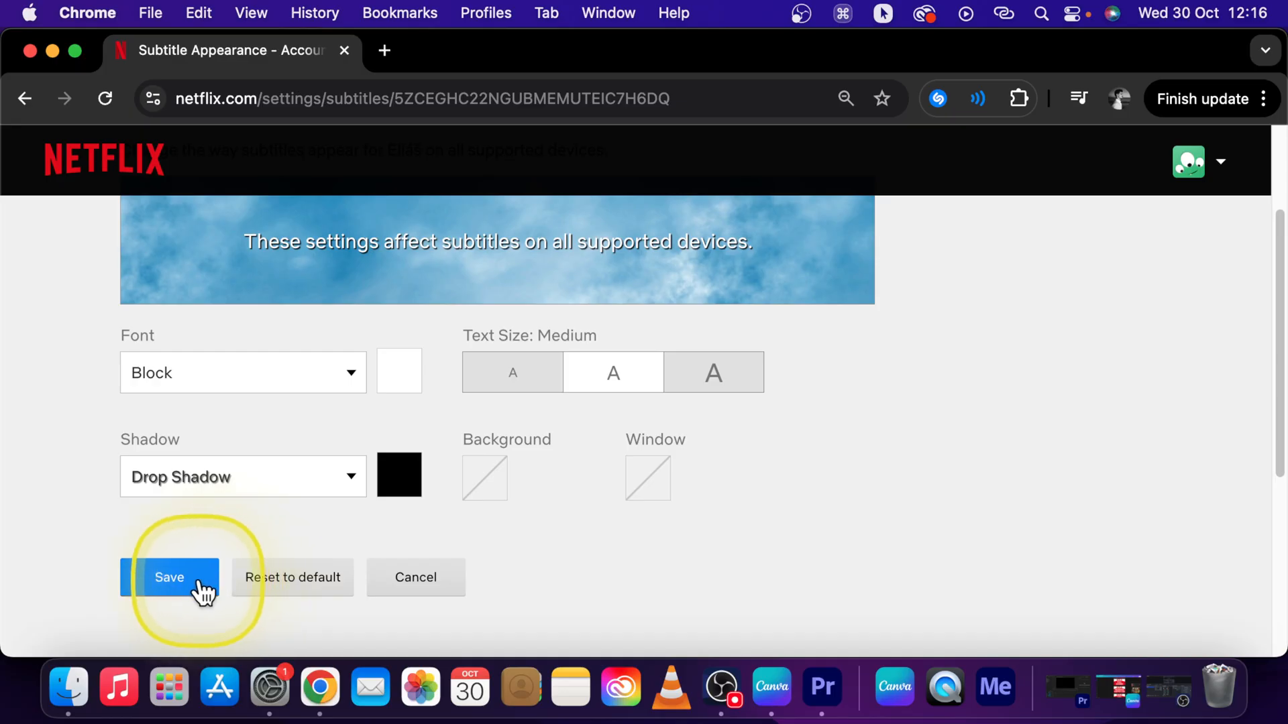
{"action": "left_click", "coordinate": [169, 577]}
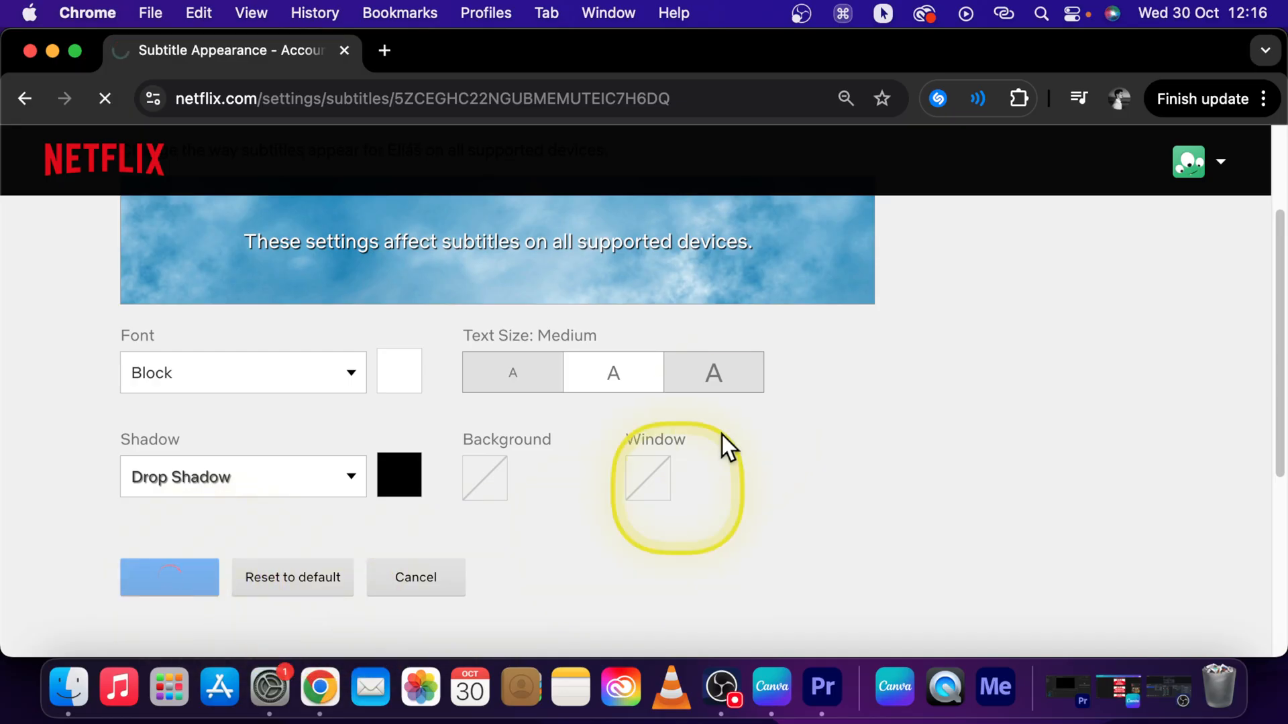
{"action": "left_click", "coordinate": [169, 578]}
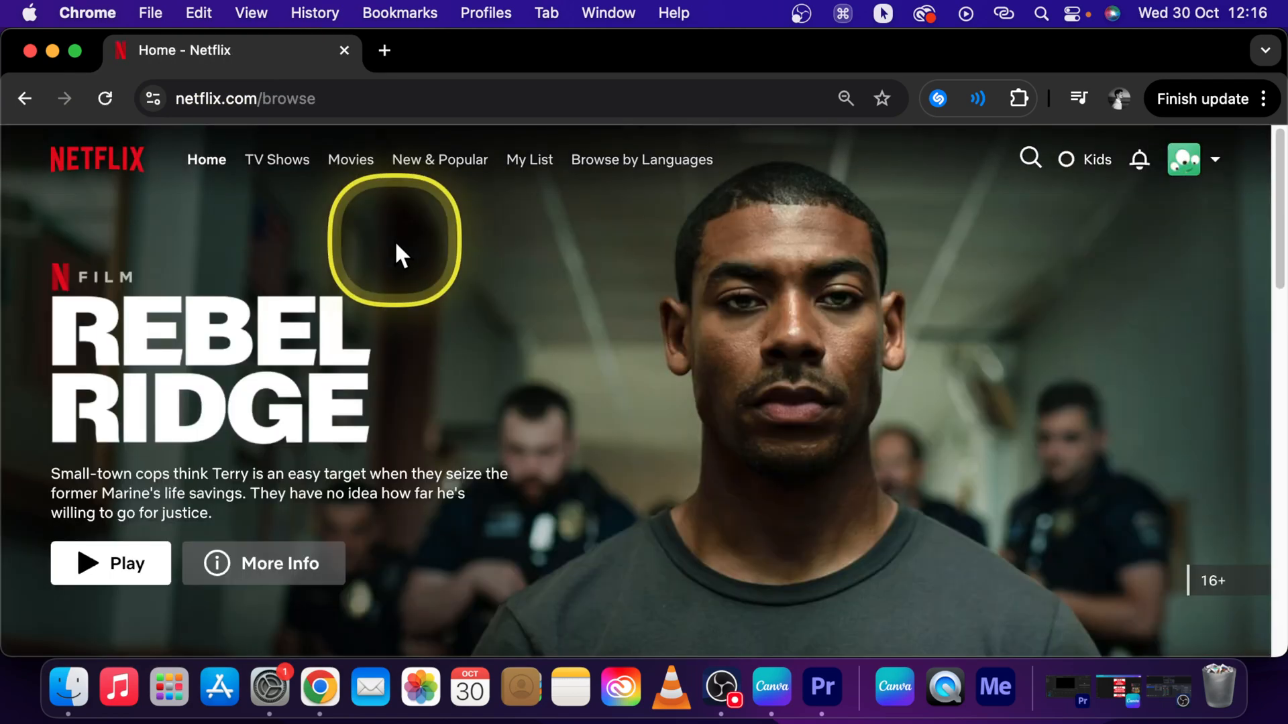
{"action": "scroll", "scroll_direction": "down", "scroll_amount": 3}
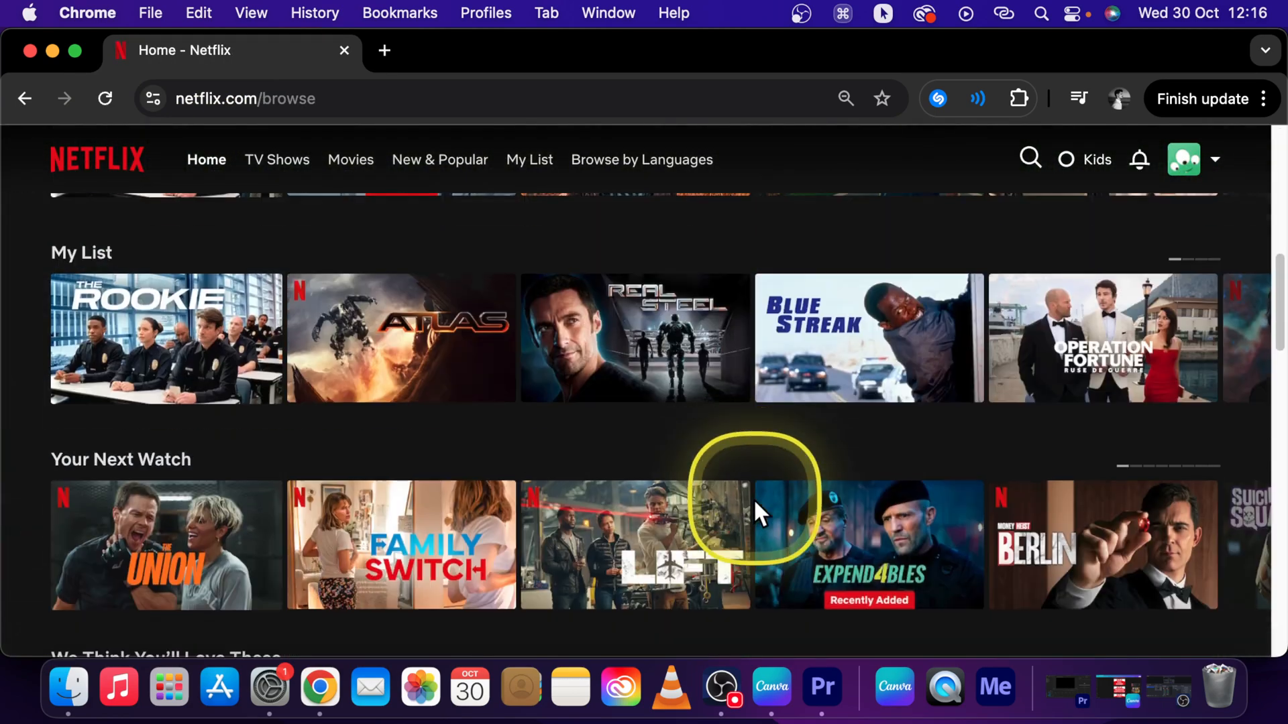
{"action": "mouse_move", "coordinate": [754, 454]}
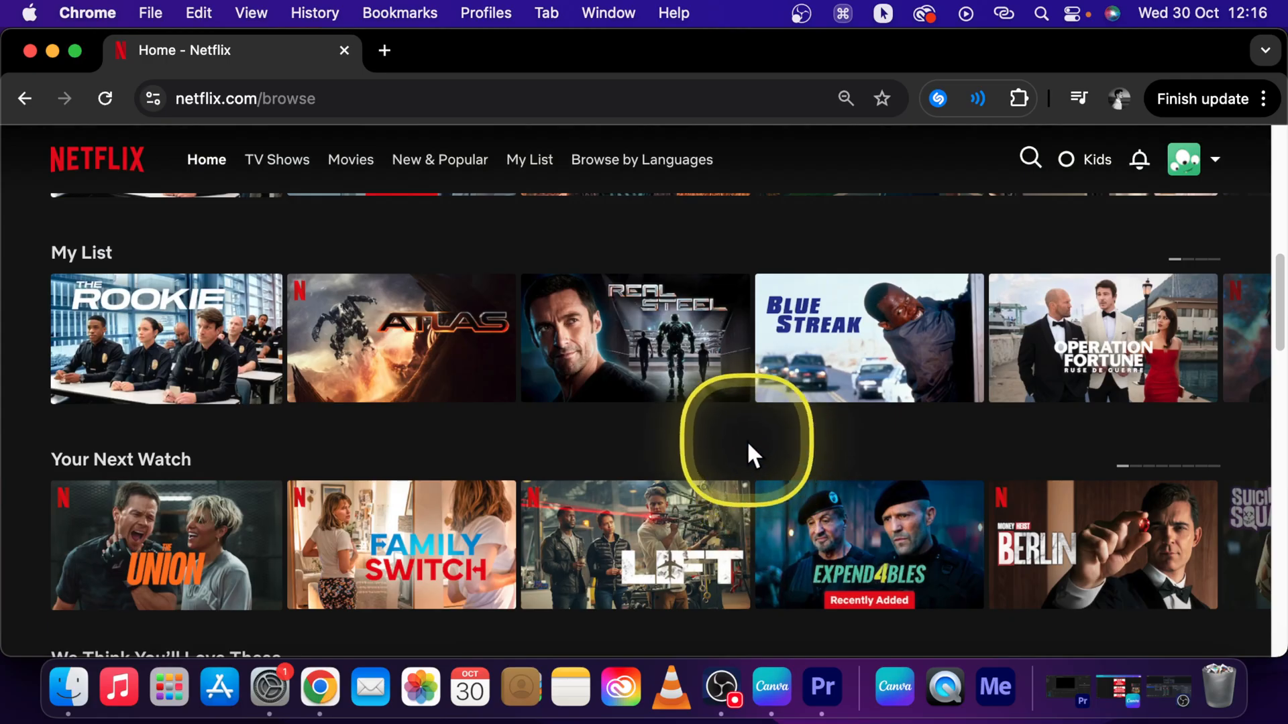